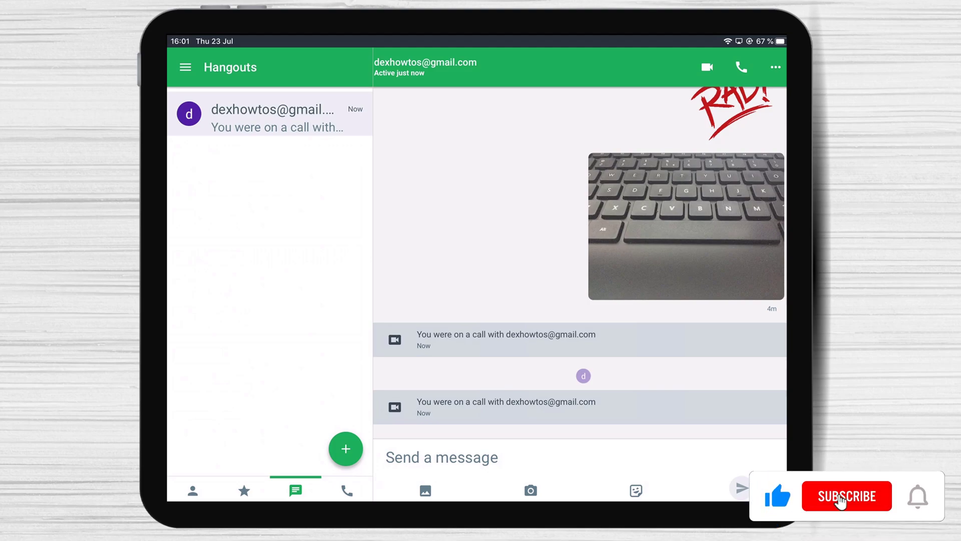
Step: Open the Hangouts navigation drawer listing invitations, snooze notifications, status and settings
click(844, 497)
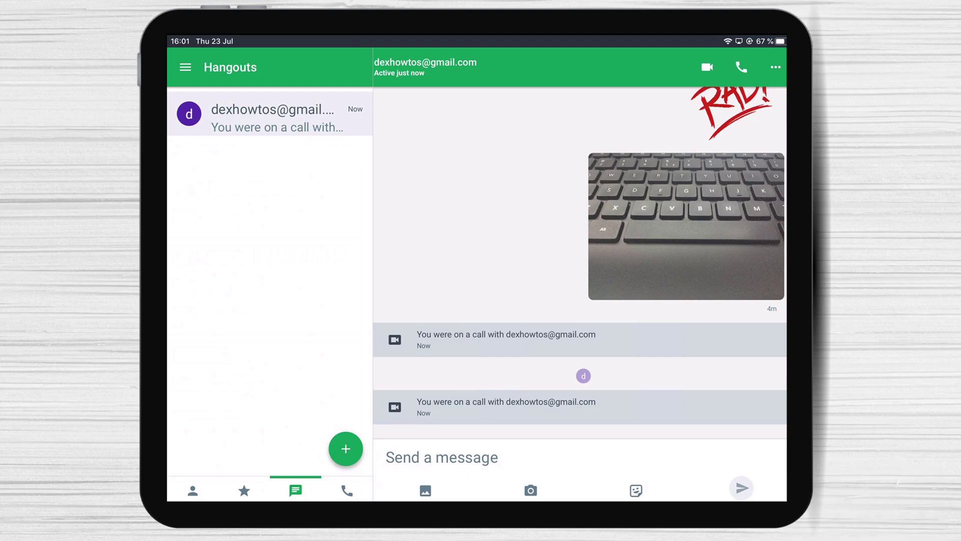
click(187, 67)
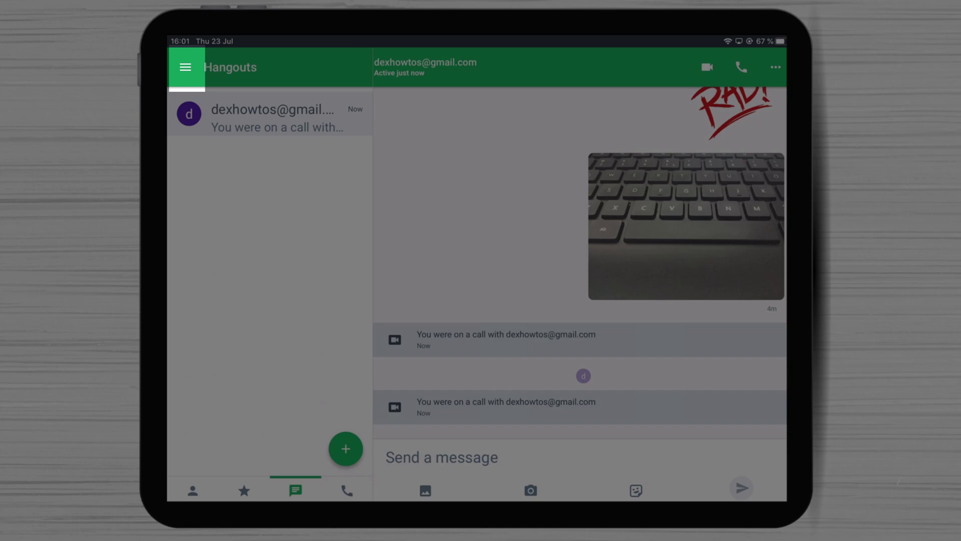
click(187, 67)
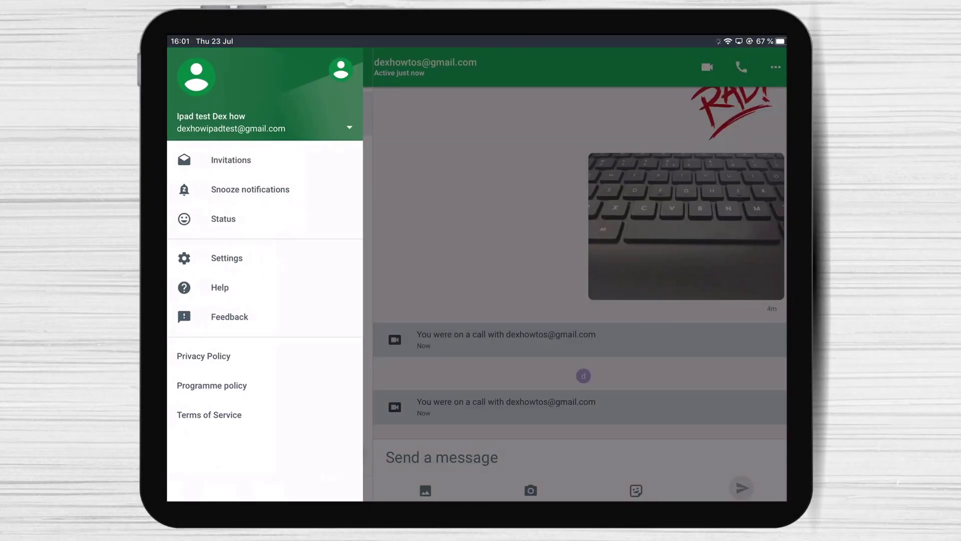
click(231, 160)
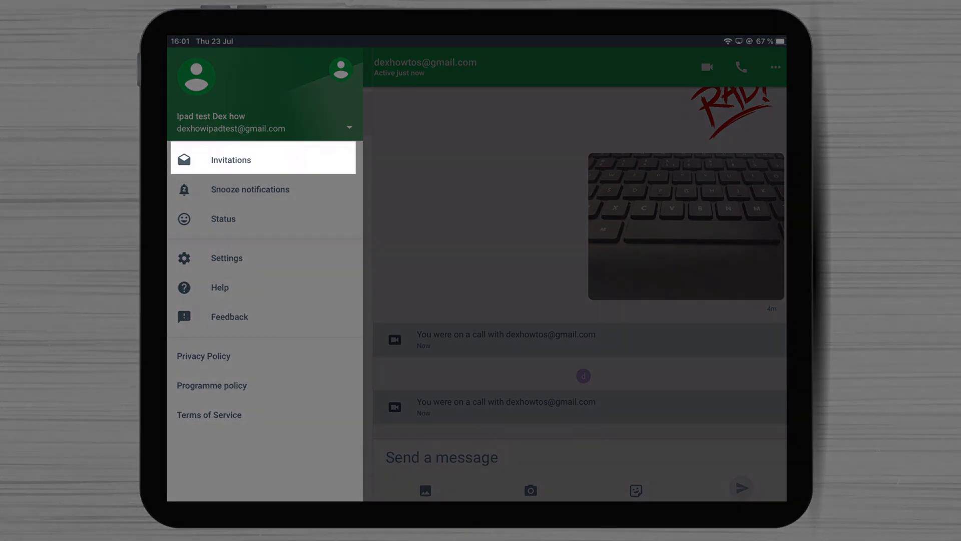
Step: Show the Invitations page, revealing Dexhow To's invitation under Spam
click(230, 160)
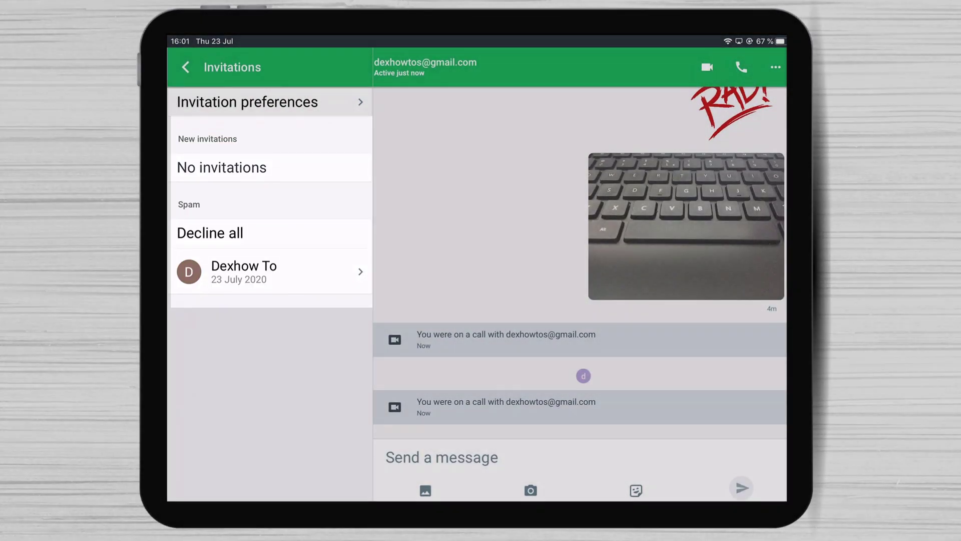
click(266, 271)
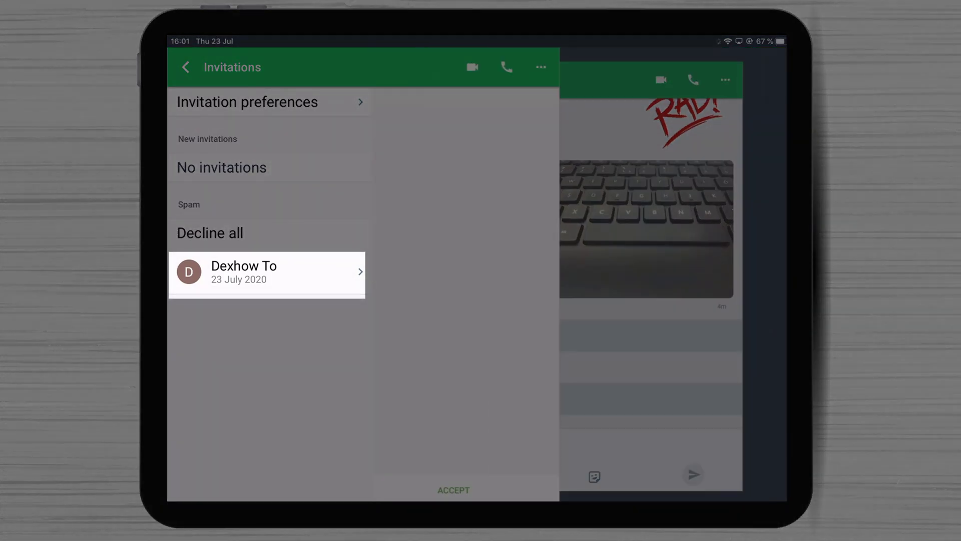
Step: Open Dexhow To's spam invitation and accept it to start the chat
click(266, 273)
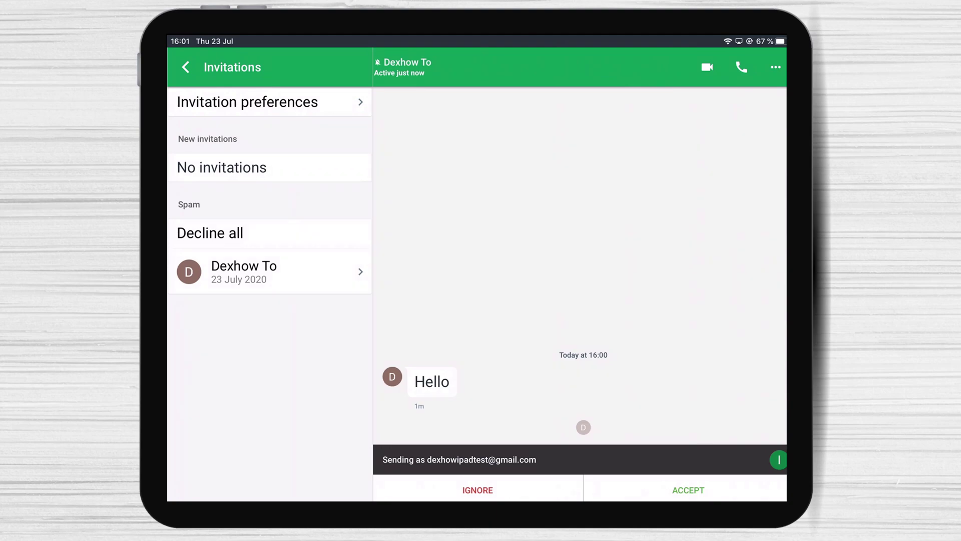
click(689, 490)
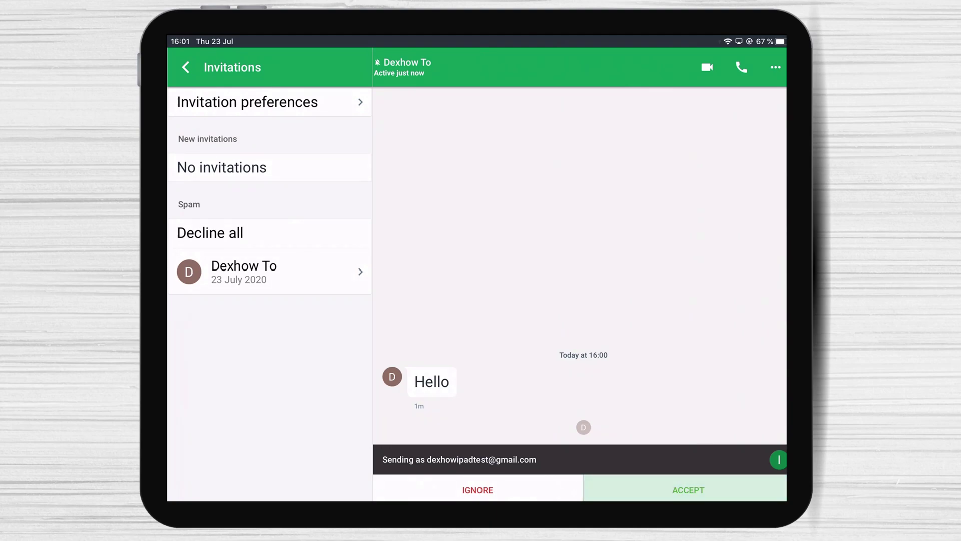
click(689, 489)
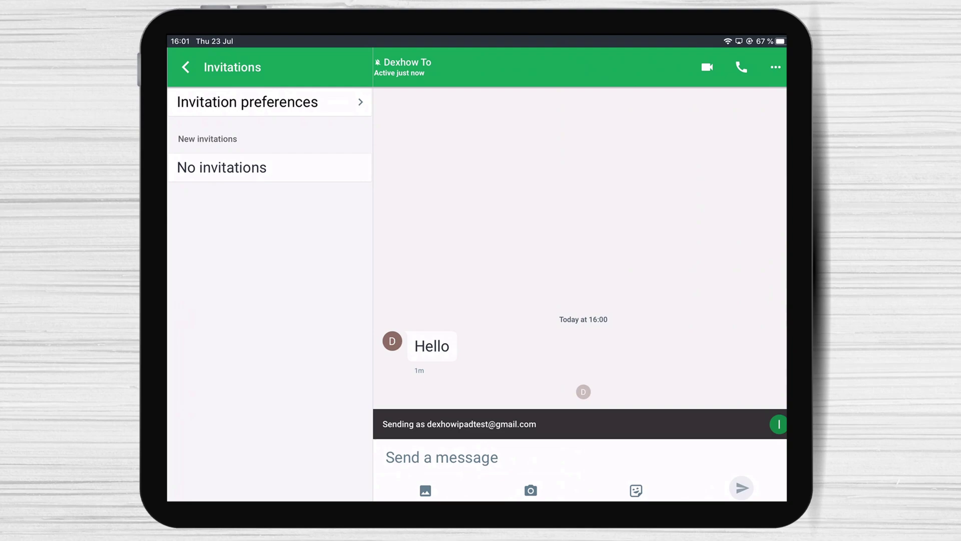